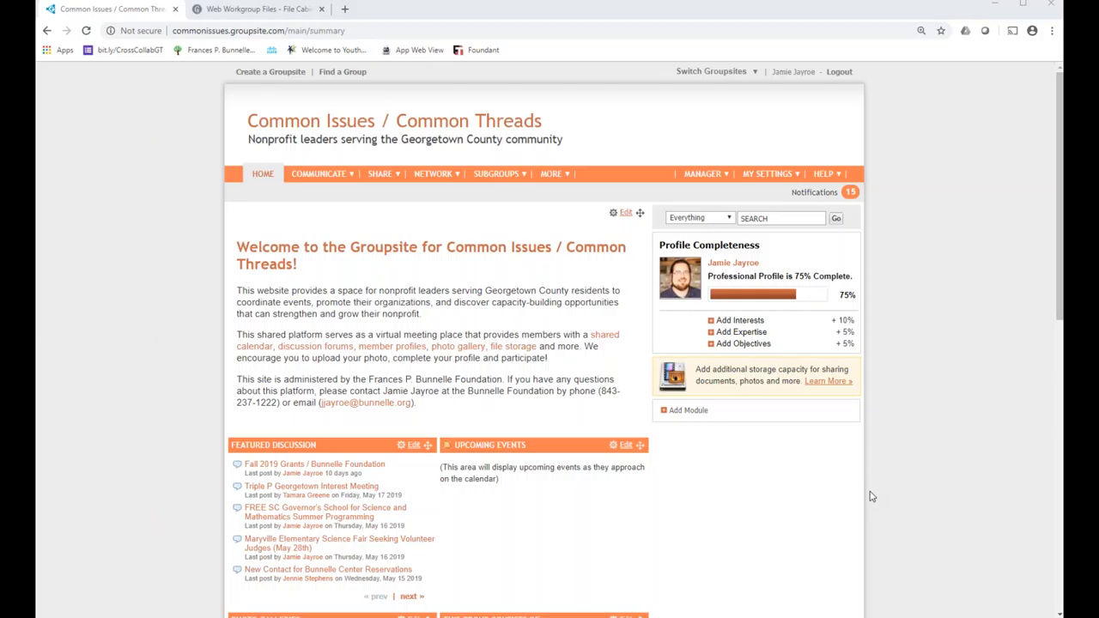
{"action": "mouse_move", "coordinate": [881, 271]}
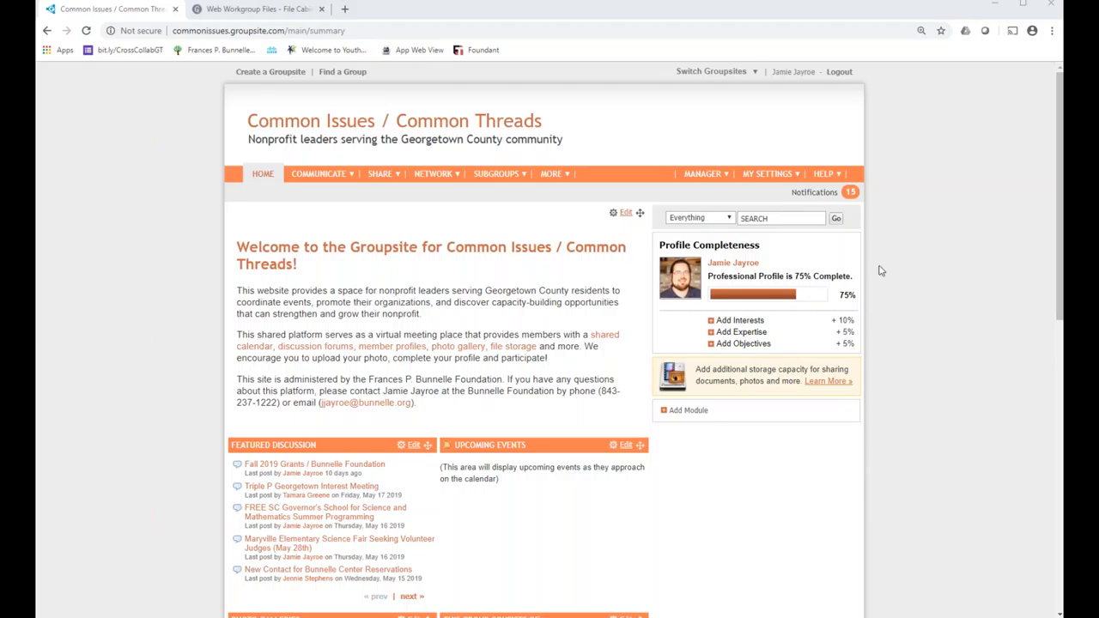
{"action": "mouse_move", "coordinate": [867, 226]}
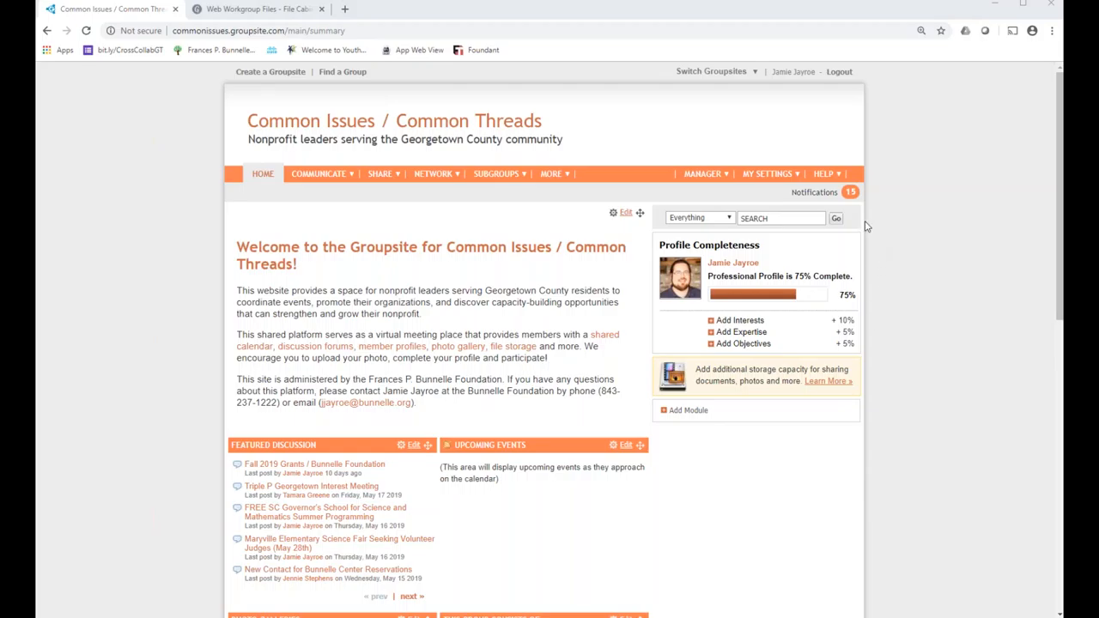
- Switch to the 'Web Workgroup Files - File Cabinet' browser tab
{"action": "left_click", "coordinate": [379, 173]}
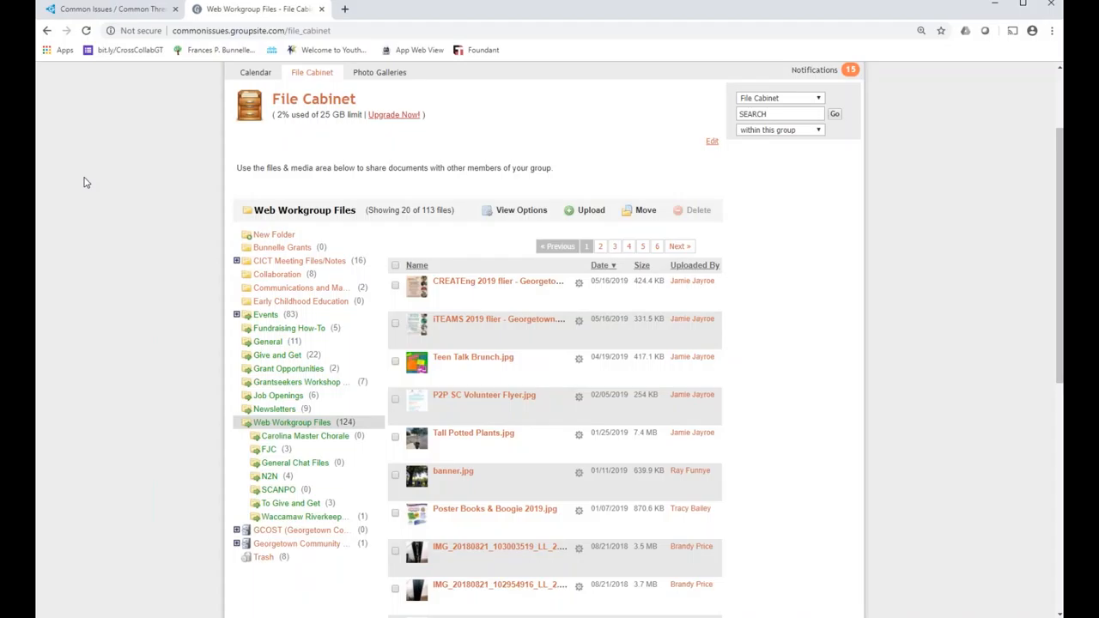
{"action": "mouse_move", "coordinate": [213, 386]}
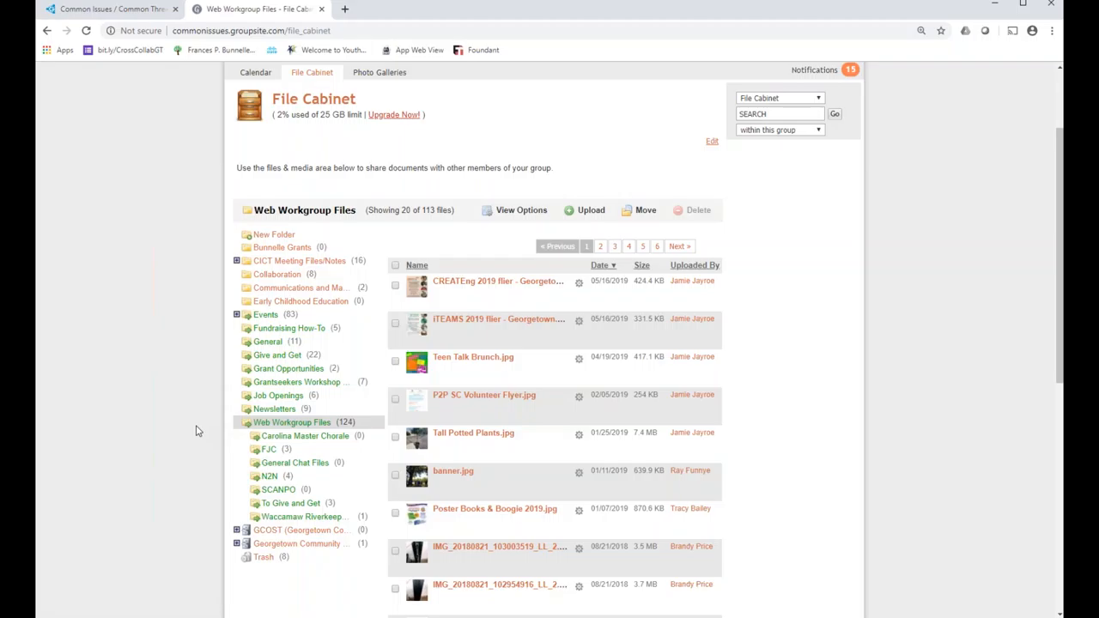
{"action": "mouse_move", "coordinate": [262, 315]}
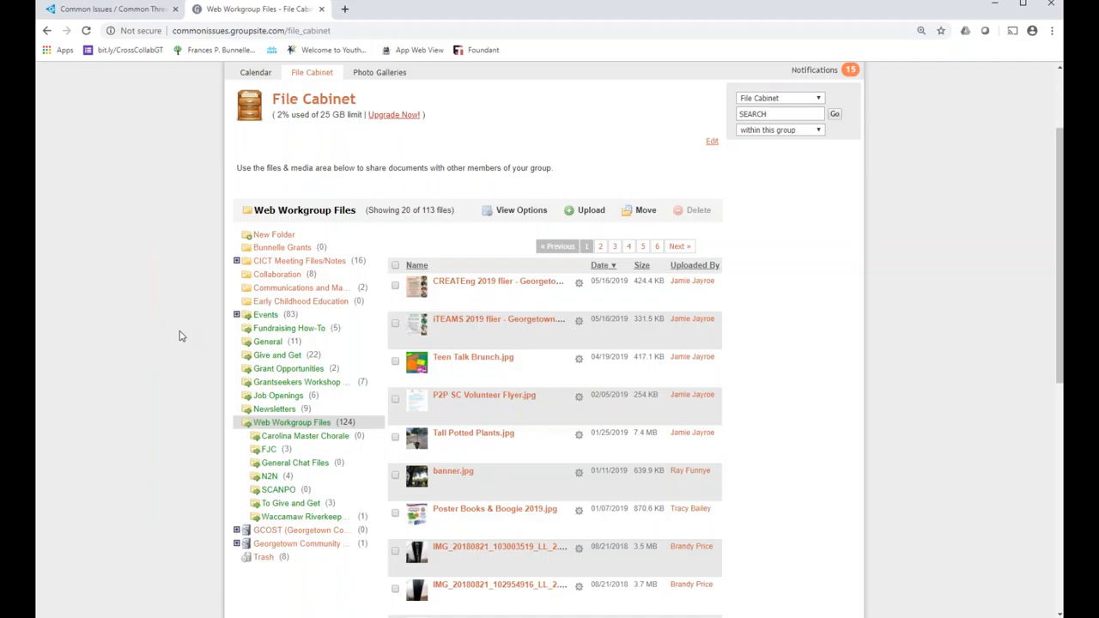
{"action": "mouse_move", "coordinate": [274, 429]}
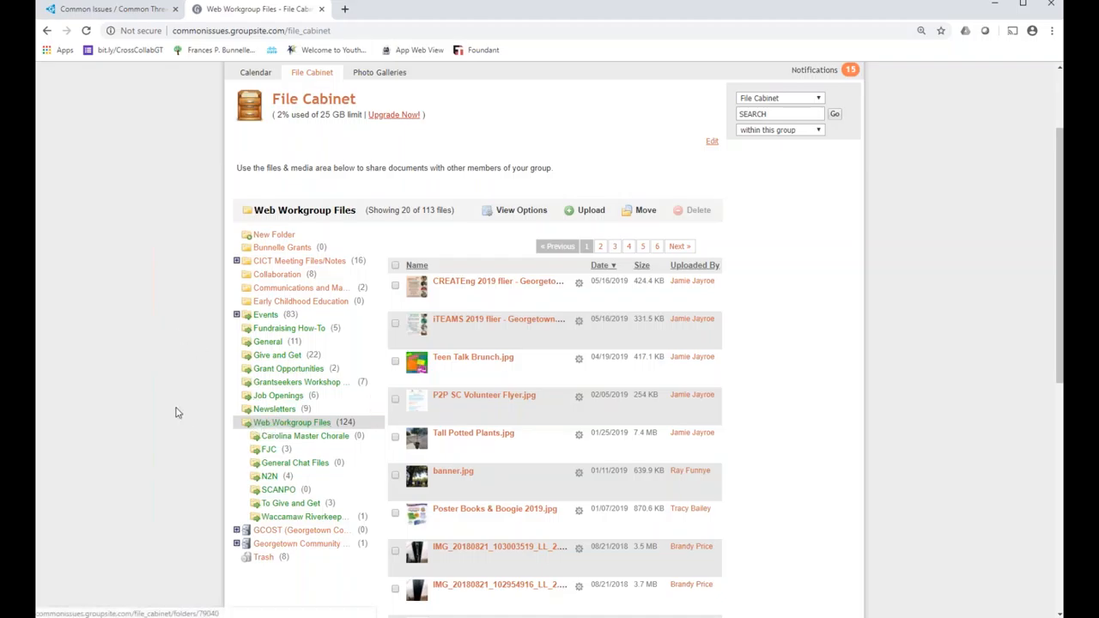
{"action": "mouse_move", "coordinate": [292, 368]}
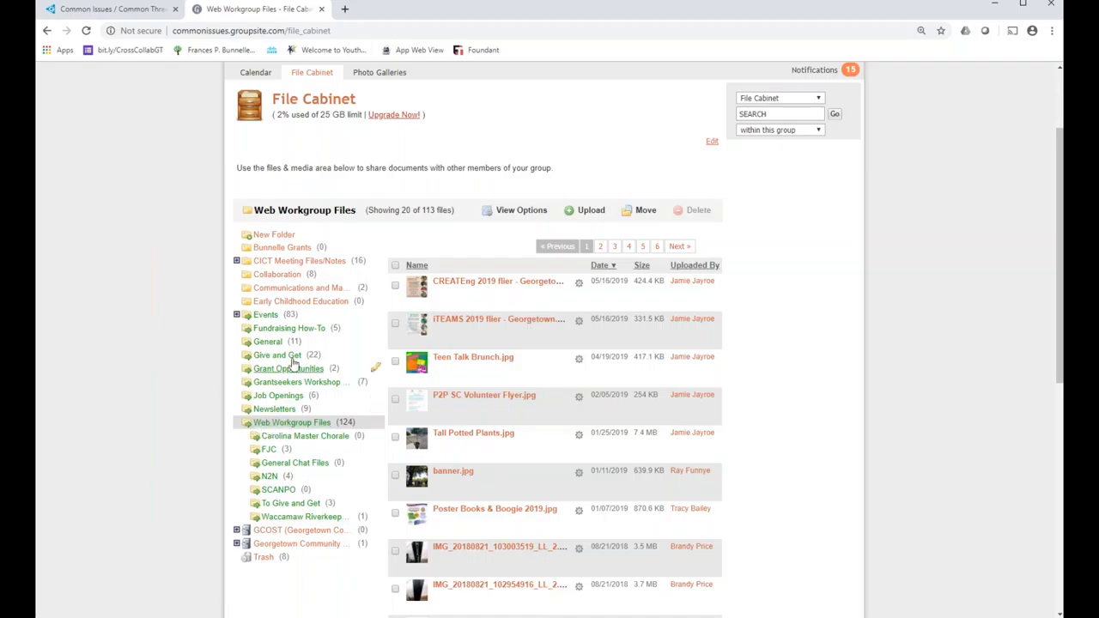
- Upload Bunnelle_Logo_2CLR_BLK from the 2016-04-21 Bunnelle Board Meeting Files folder
{"action": "left_click", "coordinate": [584, 210]}
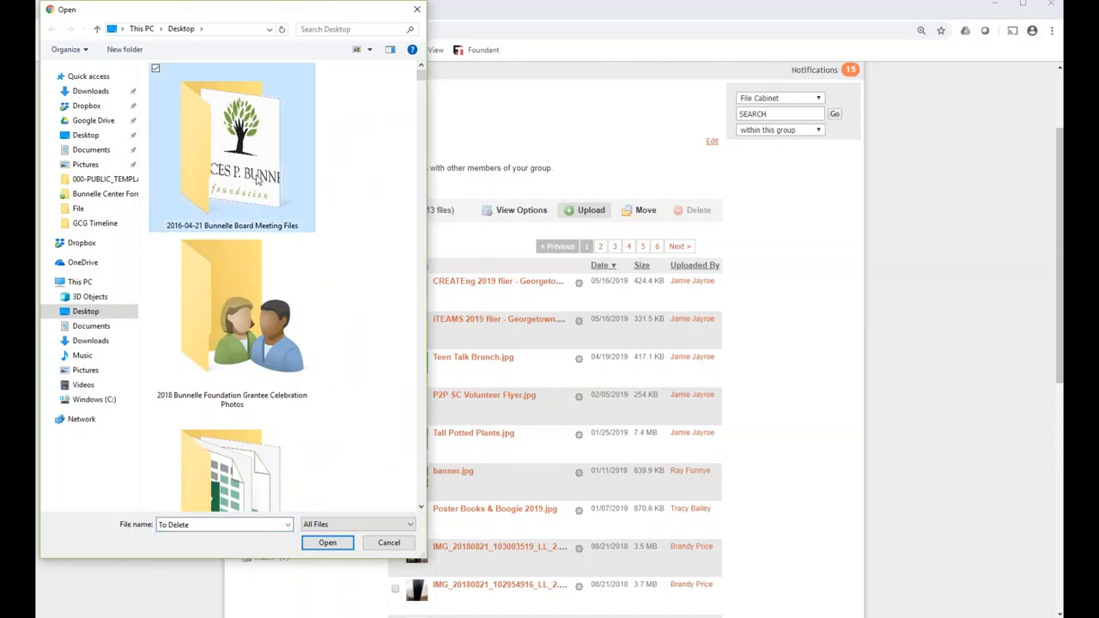
{"action": "double_click", "coordinate": [232, 145]}
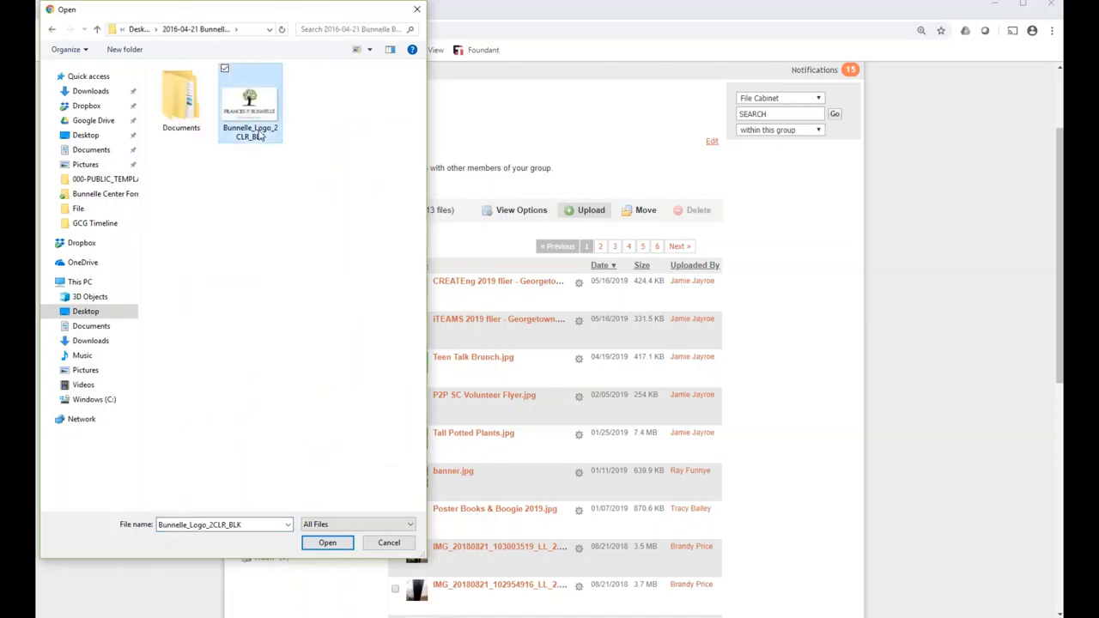
{"action": "left_click", "coordinate": [327, 542]}
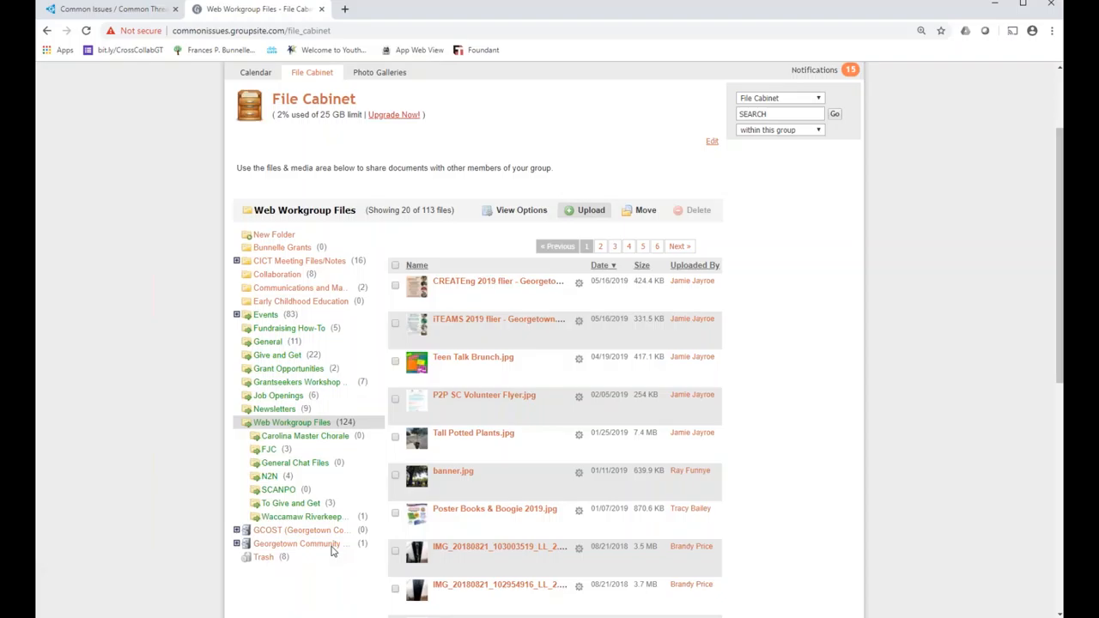
{"action": "left_click", "coordinate": [584, 210]}
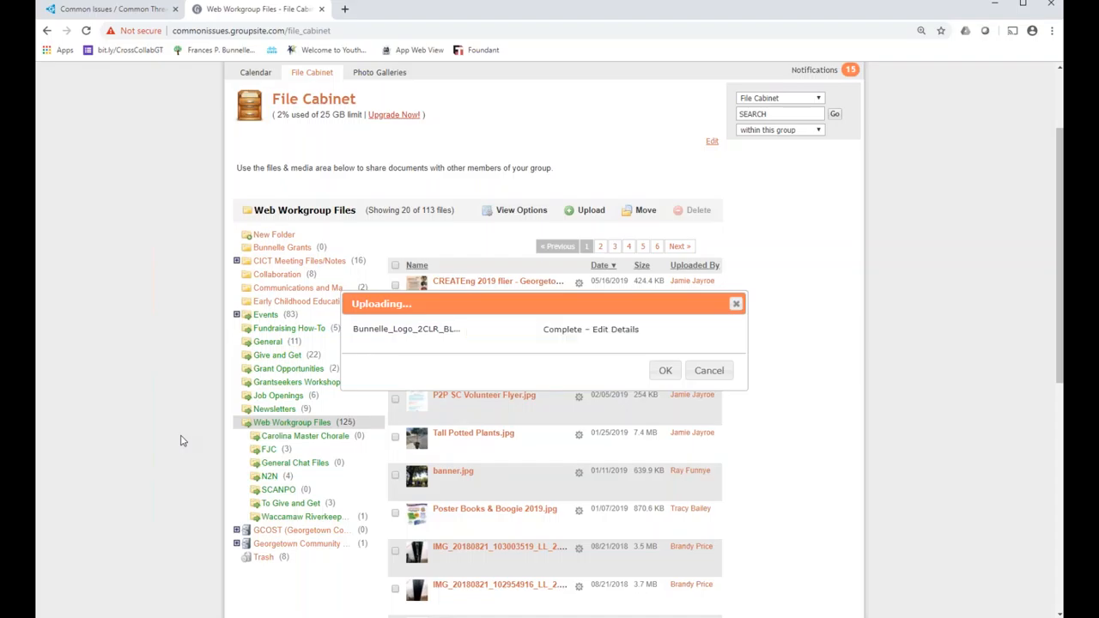
{"action": "mouse_move", "coordinate": [614, 330]}
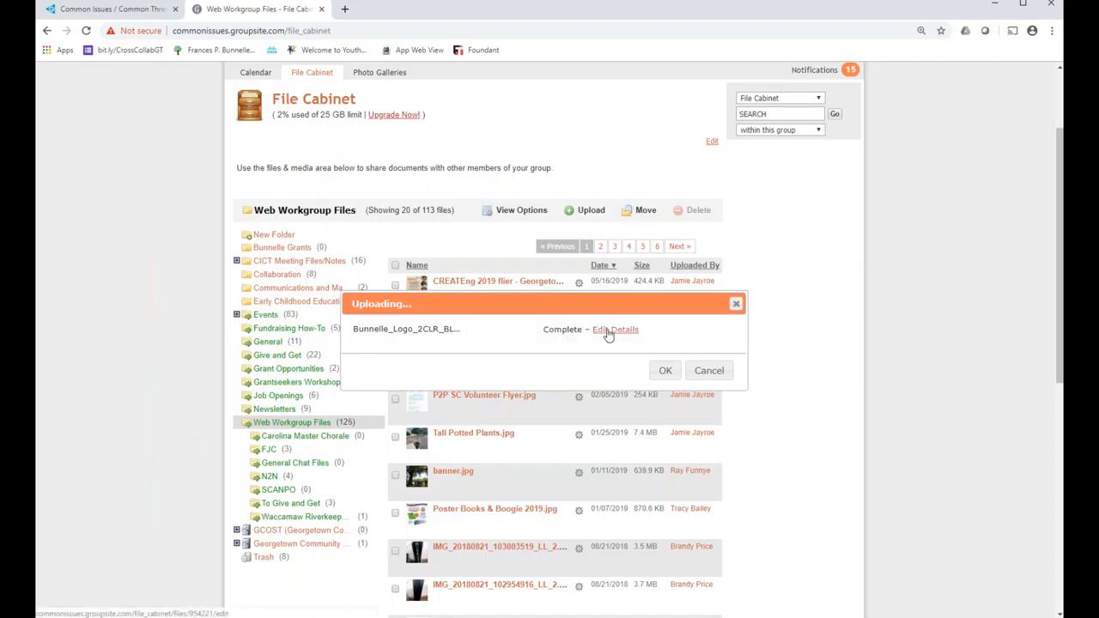
- Open the details of the completed Bunnelle_Logo_2CLR_BLK.jpg upload
{"action": "left_click", "coordinate": [614, 329]}
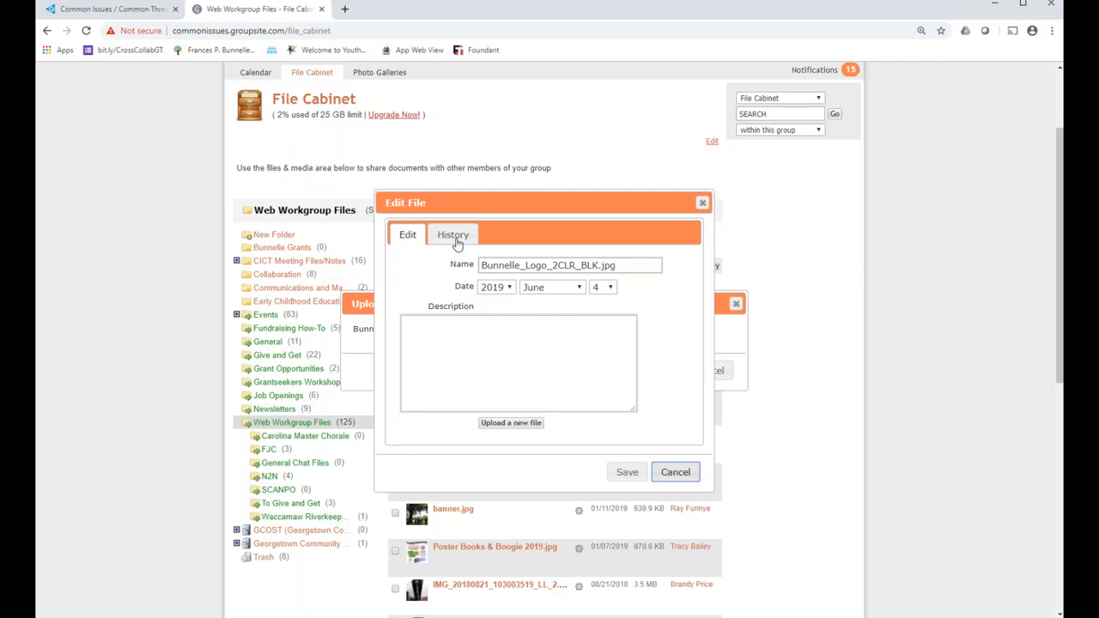
- Review the logo's version history, cancel the details form, and dismiss the upload notice
{"action": "left_click", "coordinate": [452, 234]}
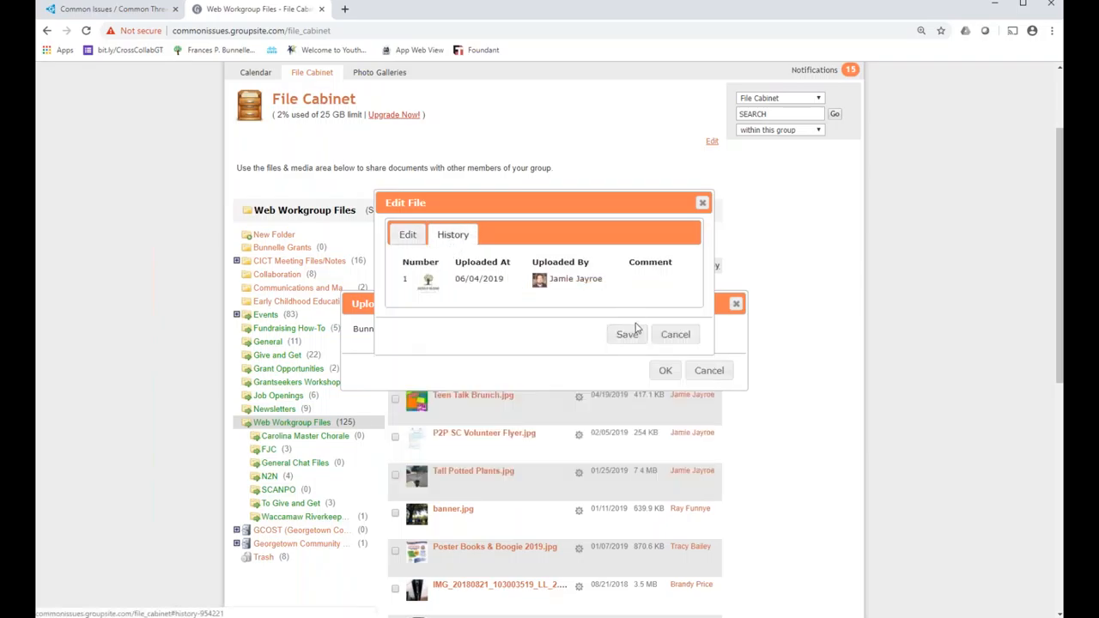
{"action": "left_click", "coordinate": [407, 234]}
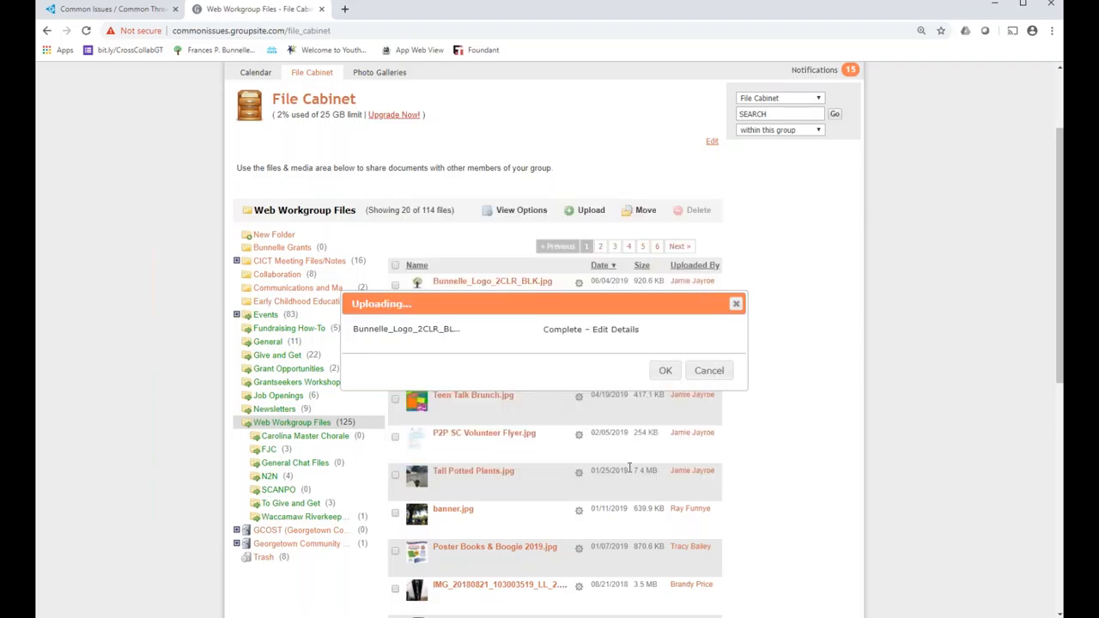
{"action": "left_click", "coordinate": [664, 370]}
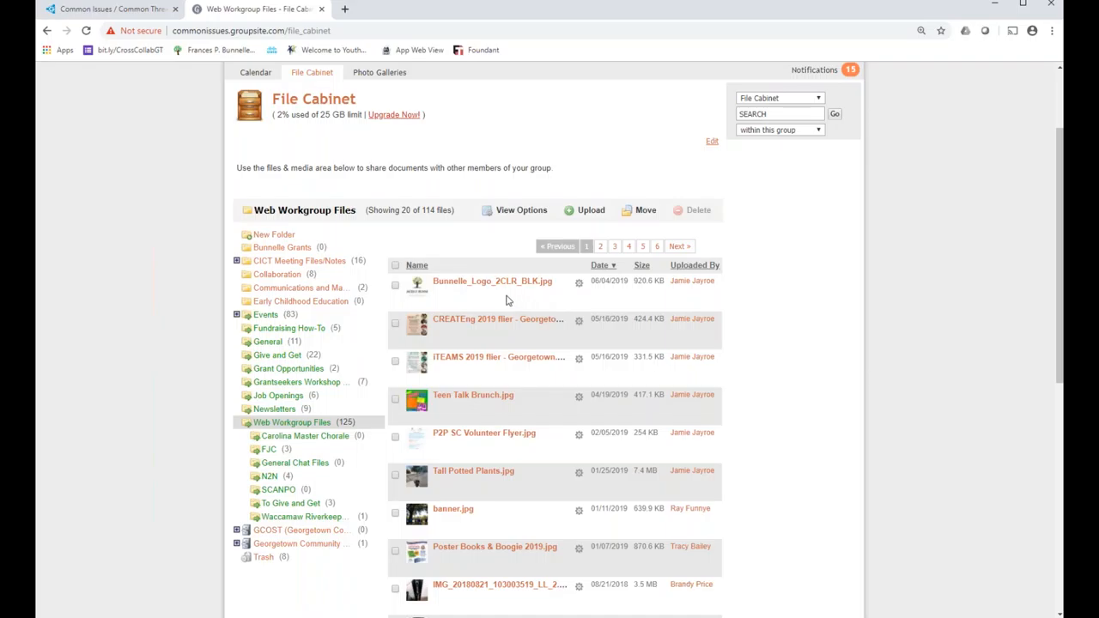